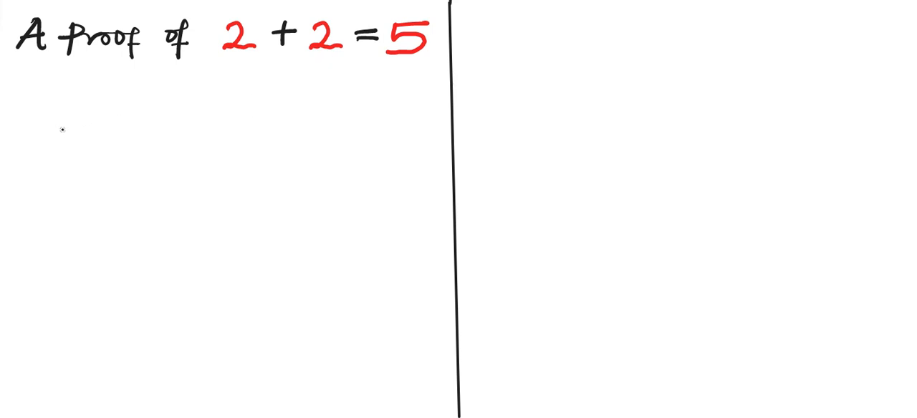
Handwrite '0 = 0' below the title, then '20x − 20x = 25x − 25x' on the next line
left_click_drag(64, 126, 115, 120)
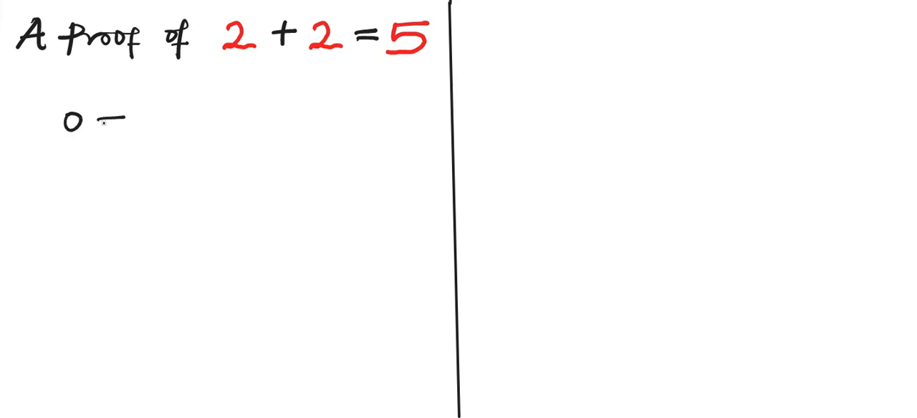
type("= 0")
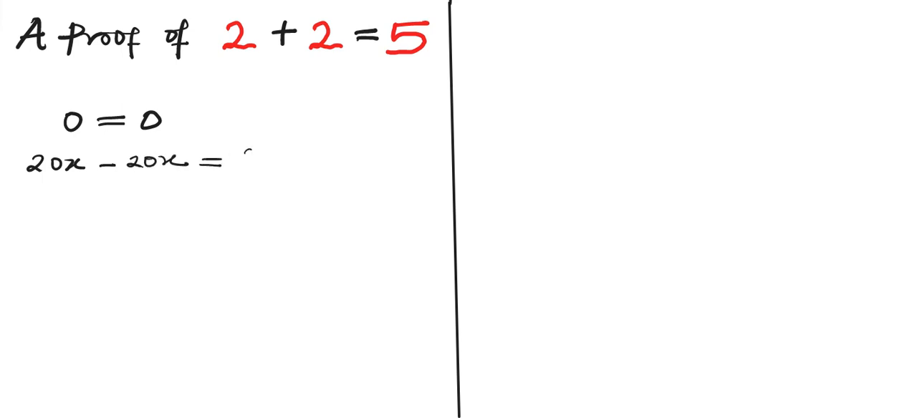
type("25x - 25x")
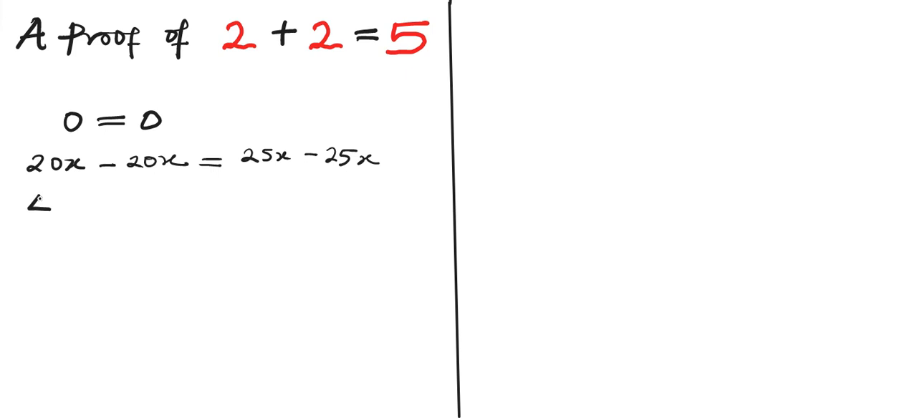
Handwrite the third line '4x×5 − 4x×5 = 5×5x − 5×5x' beneath the previous equation
type("4x x")
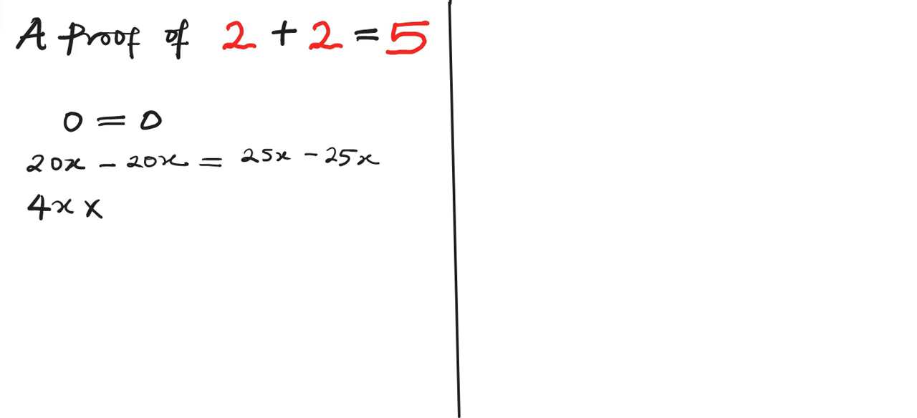
type("S")
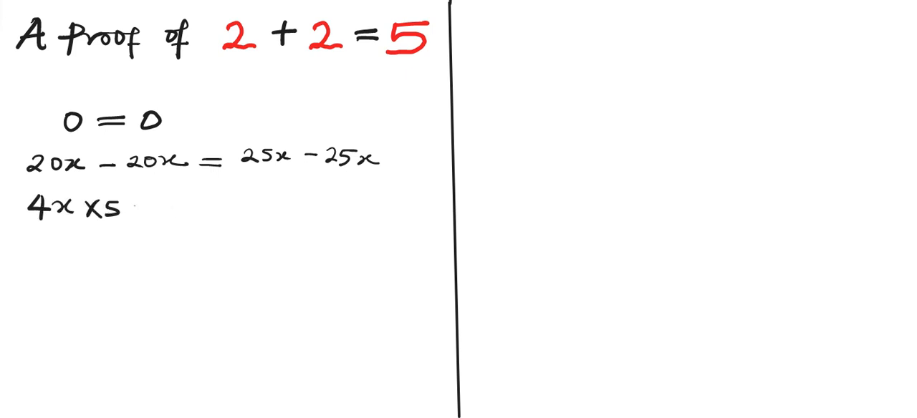
type("- 4x x5 = -")
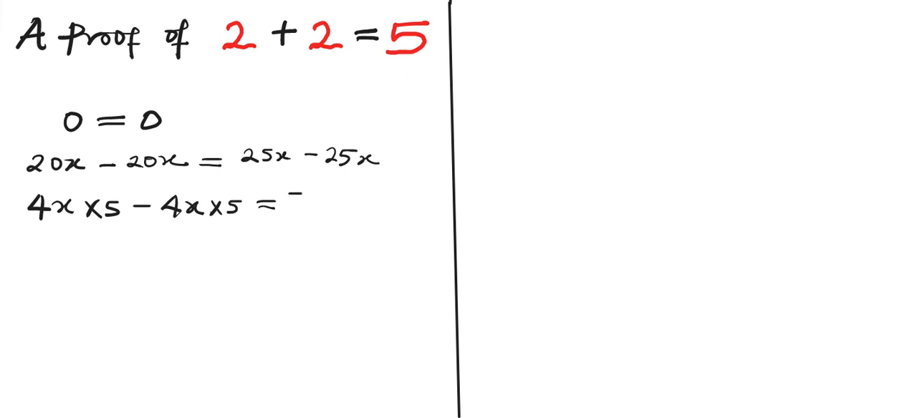
type("5X")
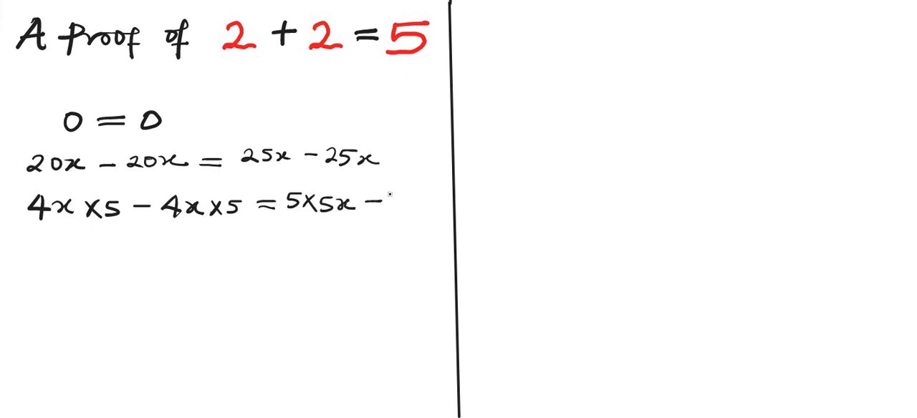
type("5x5x")
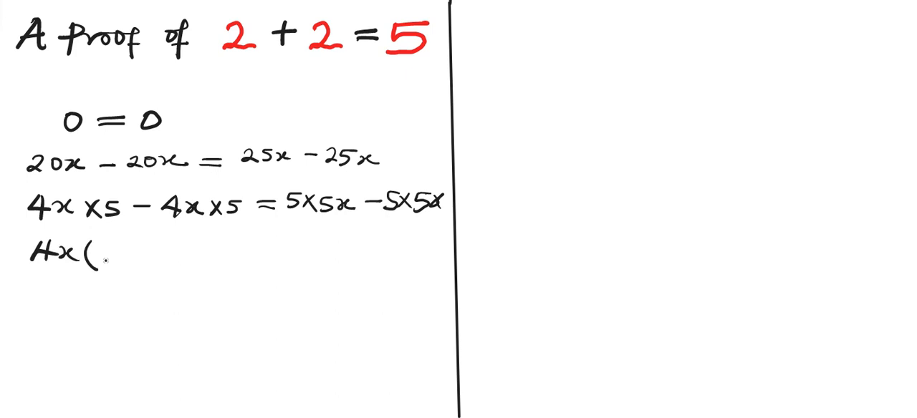
Handwrite '4x(5−5) = 5x(5−5)' and slash through the left-hand 5−5
type("5-5) = 5x(-")
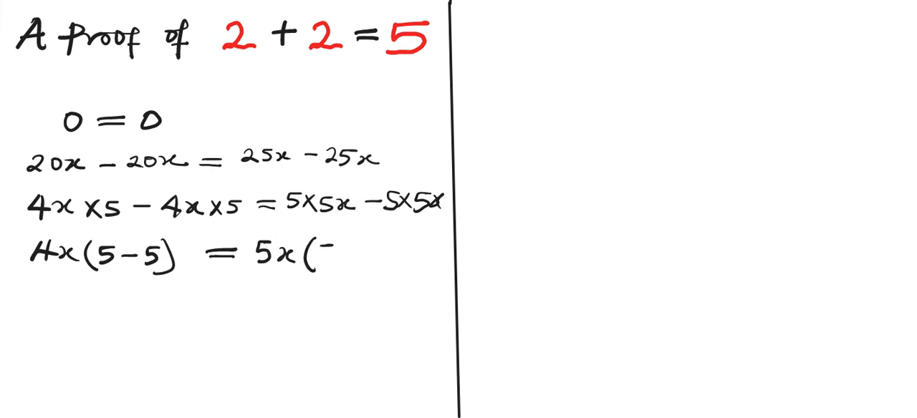
type("5-5)")
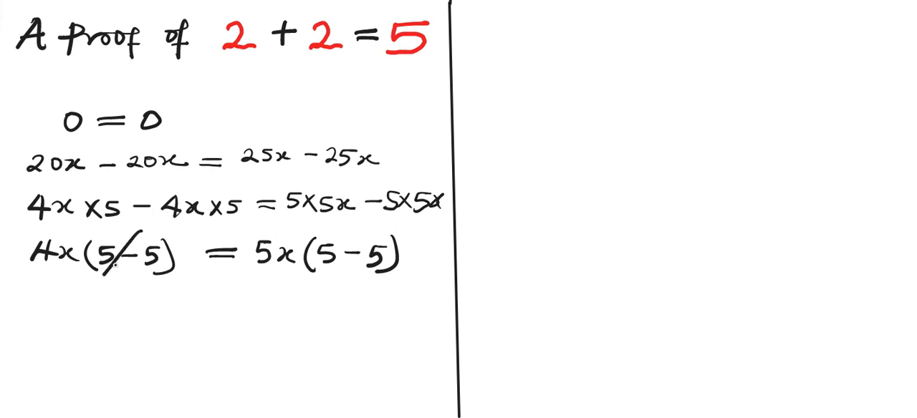
Cancel the right 5−5, write '4x = 5x' with x's struck, then '4 = 5' and start '2+2 ='
left_click_drag(336, 291, 364, 228)
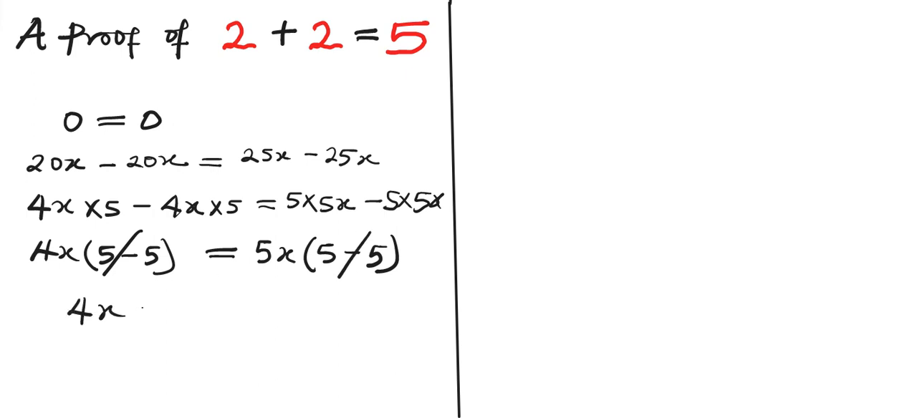
type("= 5")
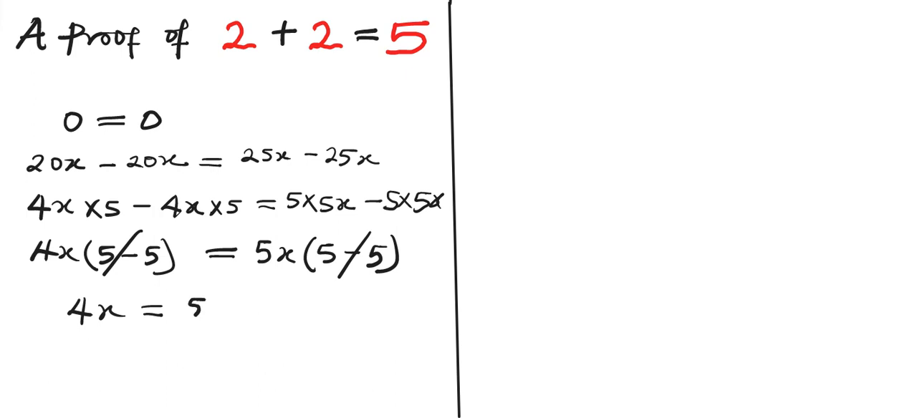
type("x")
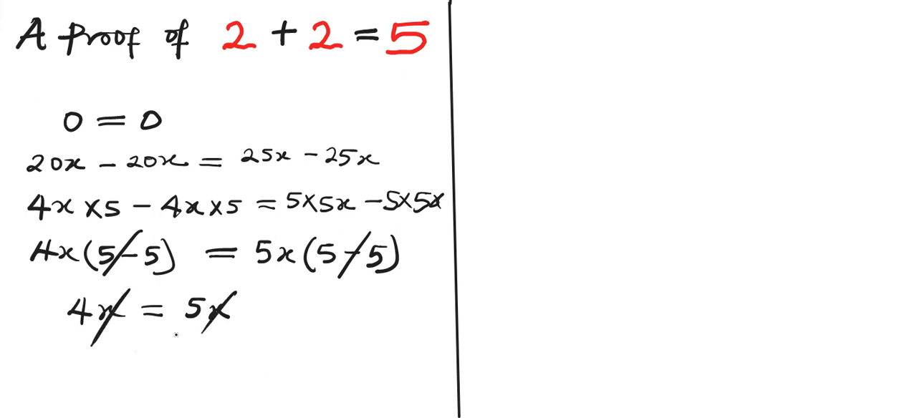
type("4 =")
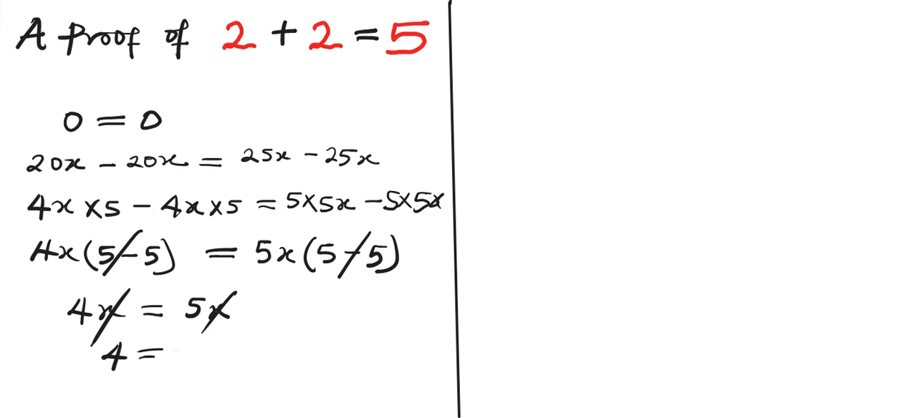
type("=5")
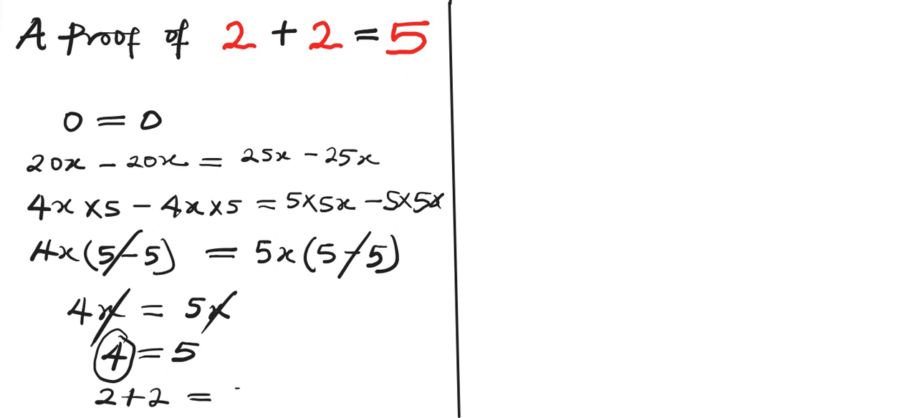
Finish the last line as '2+2 = 5' followed by 'Q.E.D'
type("5 Q.E.D")
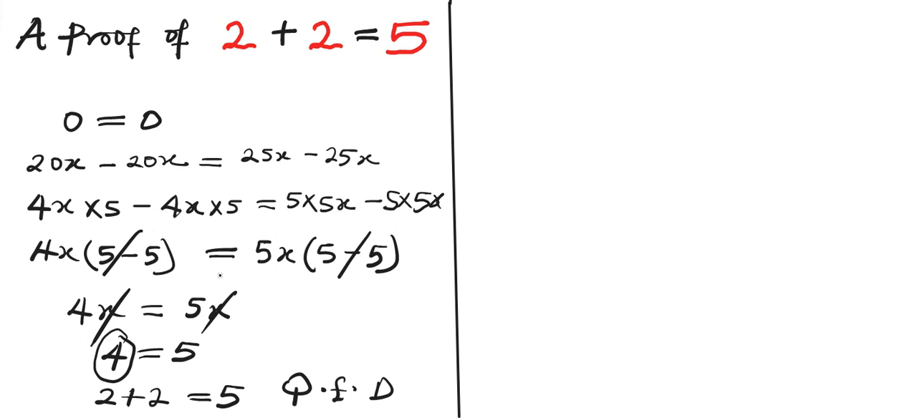
mouse_move(221, 276)
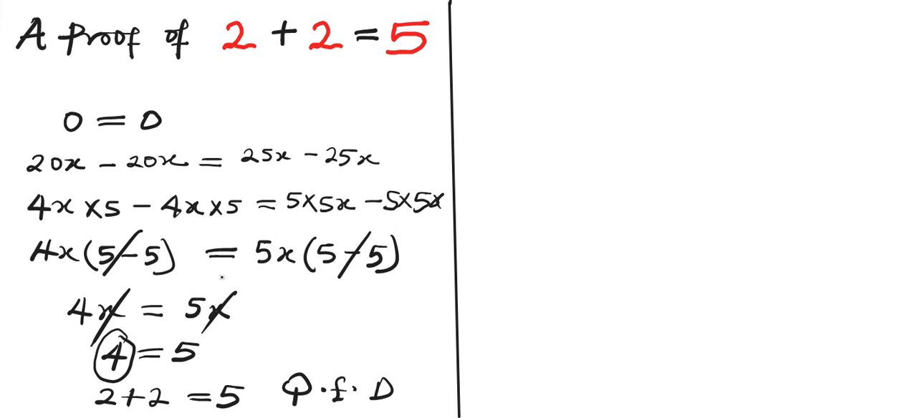